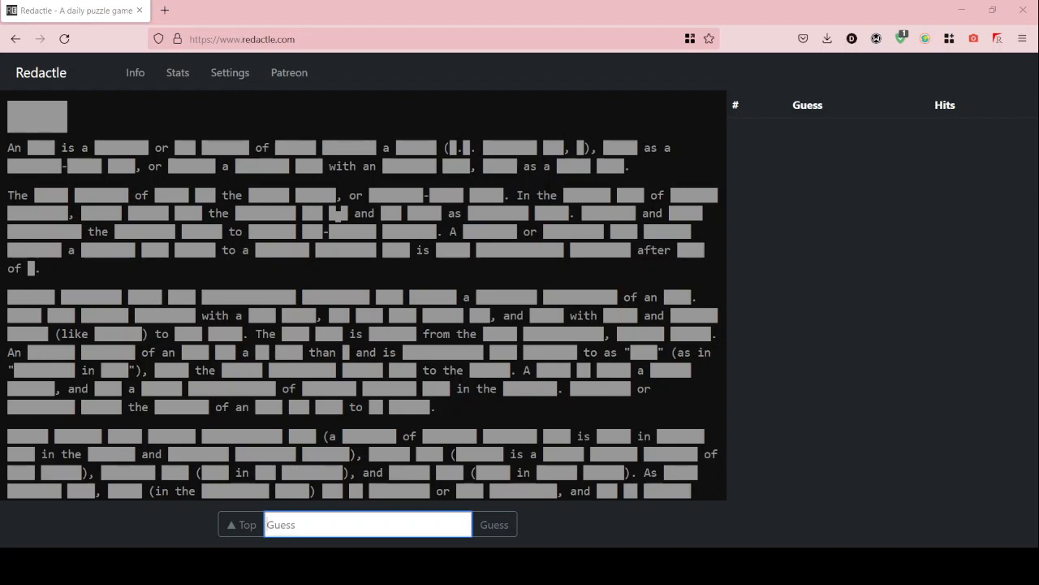
Scroll through the redacted article to study its structure and hints.
{"action": "left_click", "coordinate": [367, 523]}
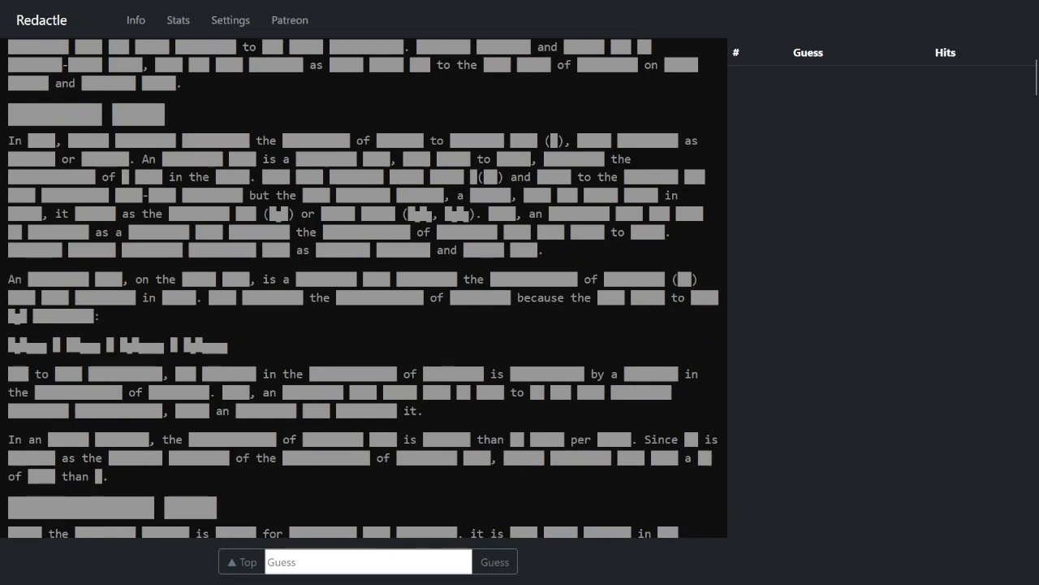
{"action": "scroll", "scroll_direction": "down", "scroll_amount": 3}
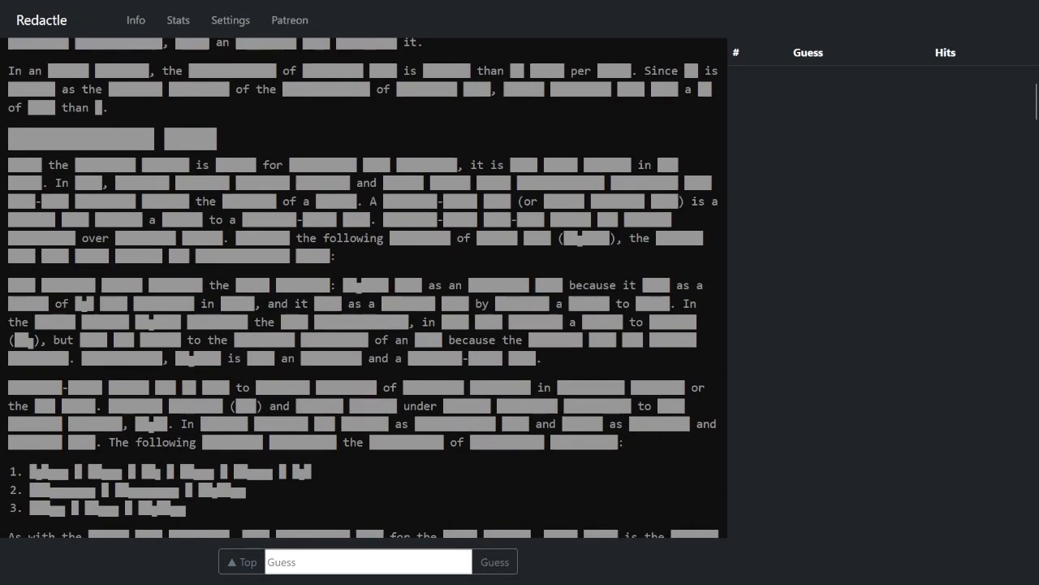
{"action": "scroll", "scroll_direction": "down", "scroll_amount": 3}
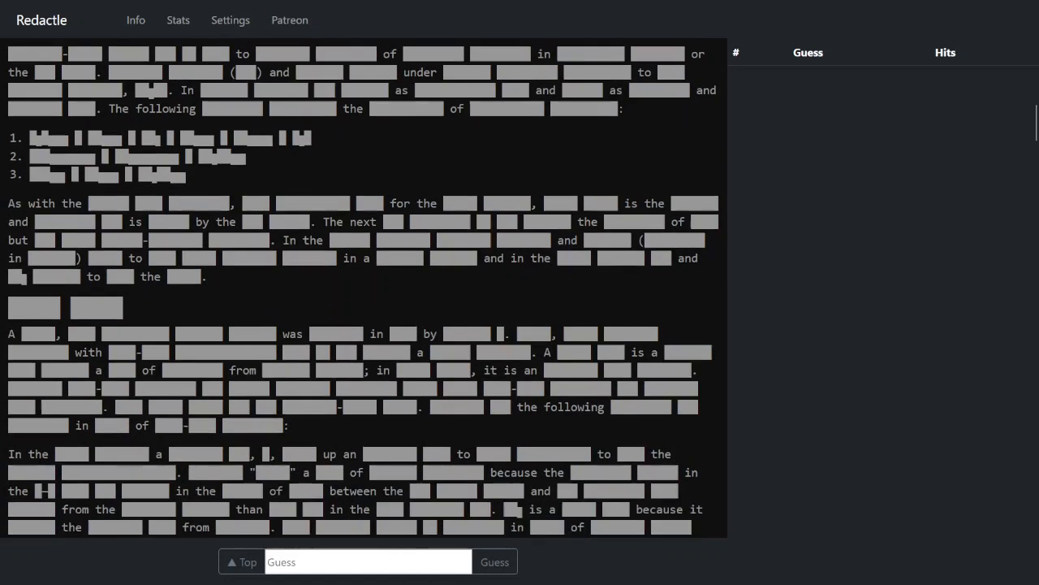
{"action": "scroll", "scroll_direction": "down", "scroll_amount": 3}
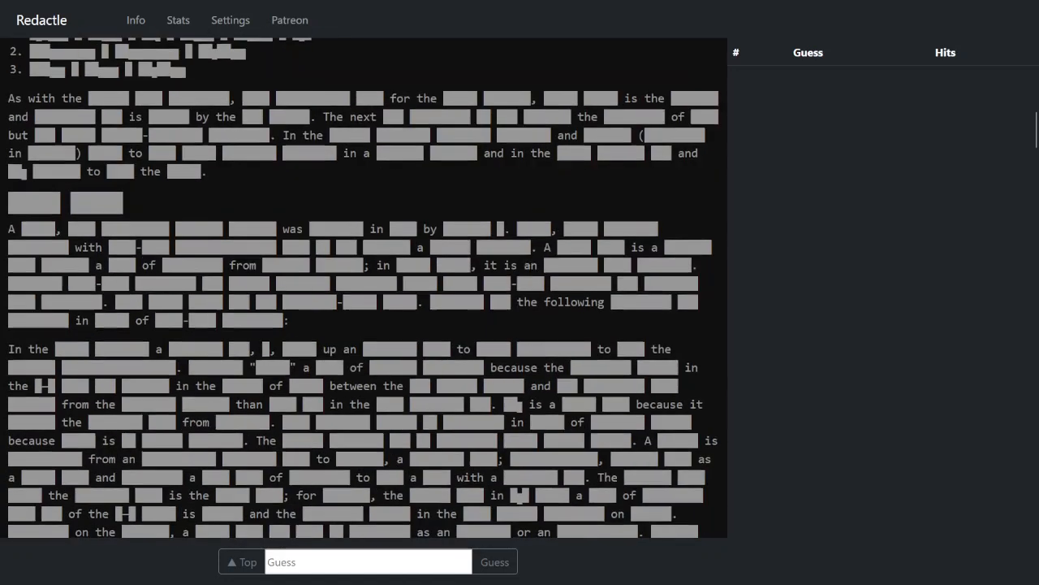
{"action": "scroll", "scroll_direction": "down", "scroll_amount": 3}
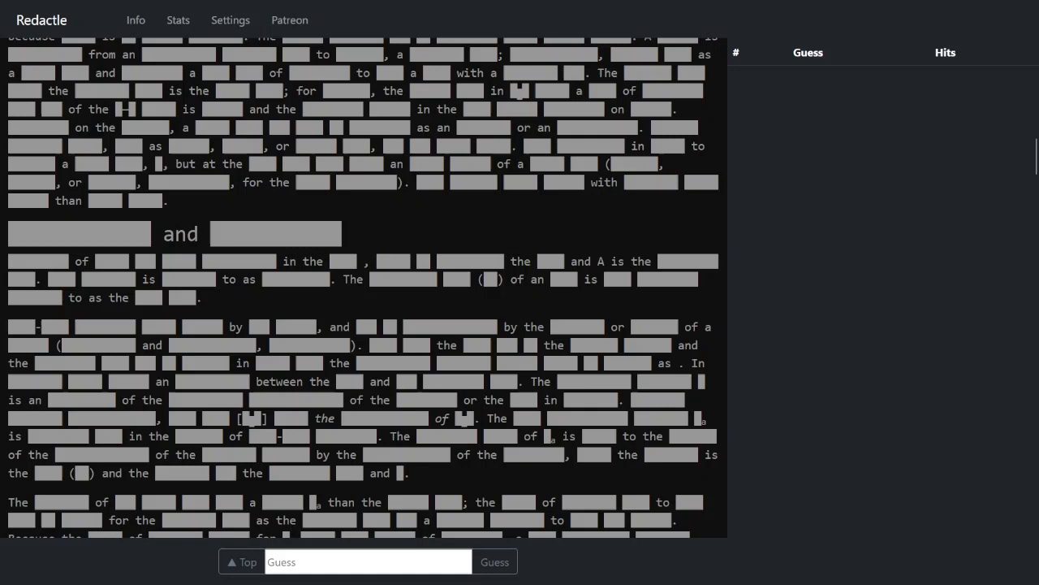
{"action": "scroll", "scroll_direction": "down", "scroll_amount": 3}
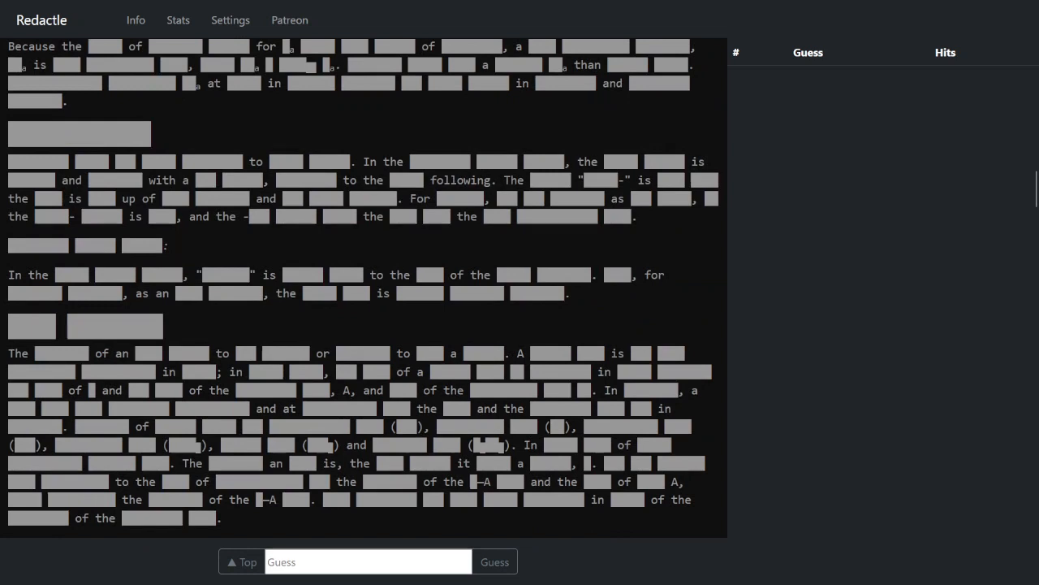
{"action": "scroll", "scroll_direction": "down", "scroll_amount": 3}
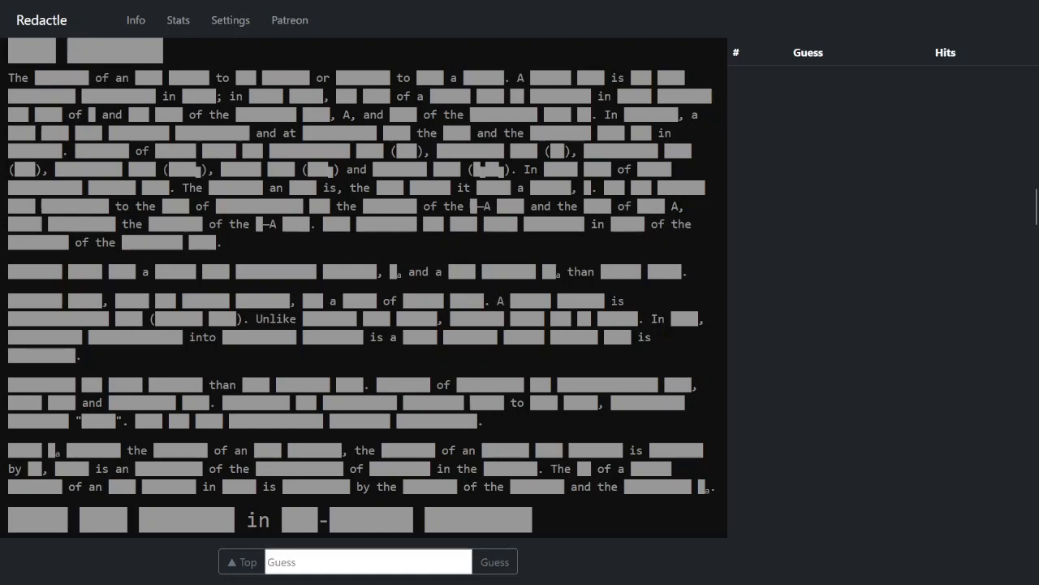
{"action": "scroll", "scroll_direction": "down", "scroll_amount": 3}
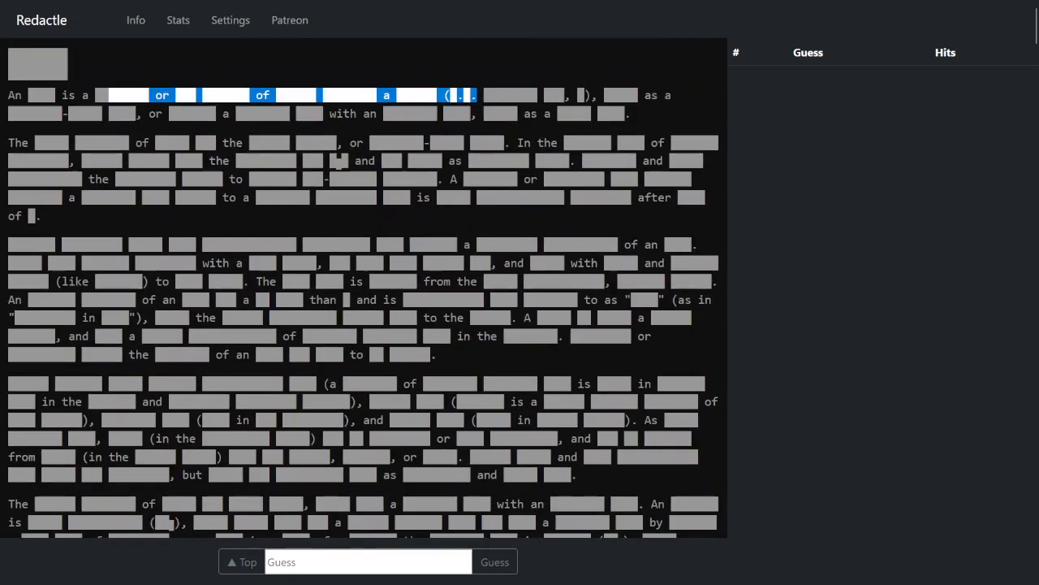
Guess 'acid', solving Redactle #60 in one guess and revealing the Acid article.
{"action": "type", "text": "acid"}
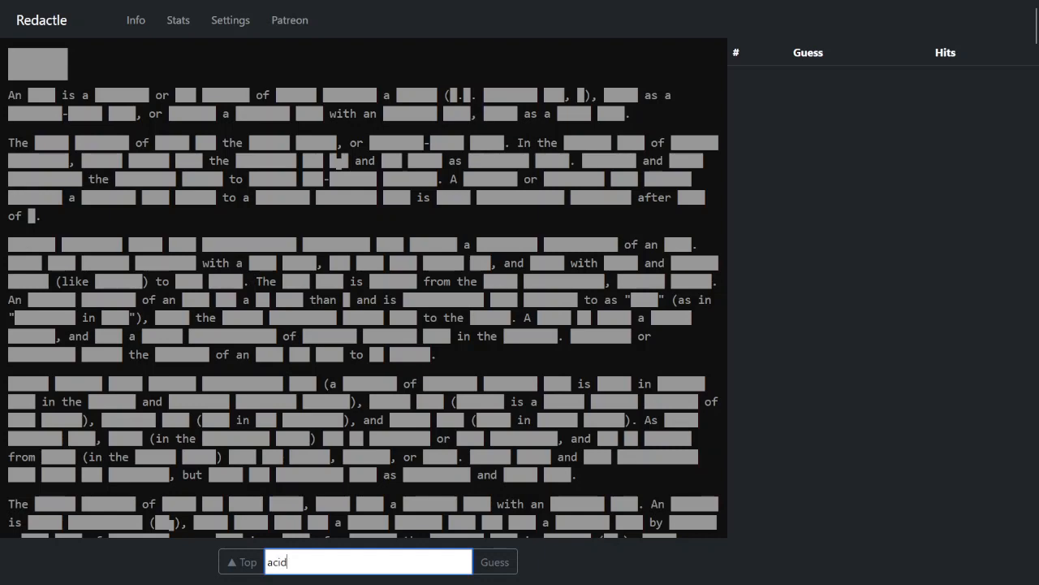
{"action": "left_click", "coordinate": [493, 562]}
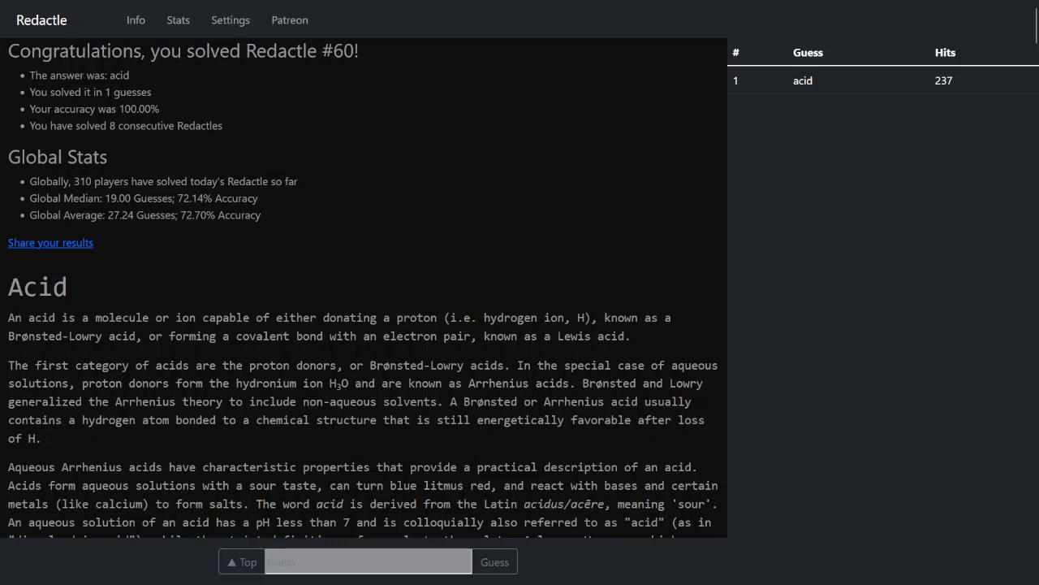
{"action": "scroll", "scroll_direction": "down", "scroll_amount": 3}
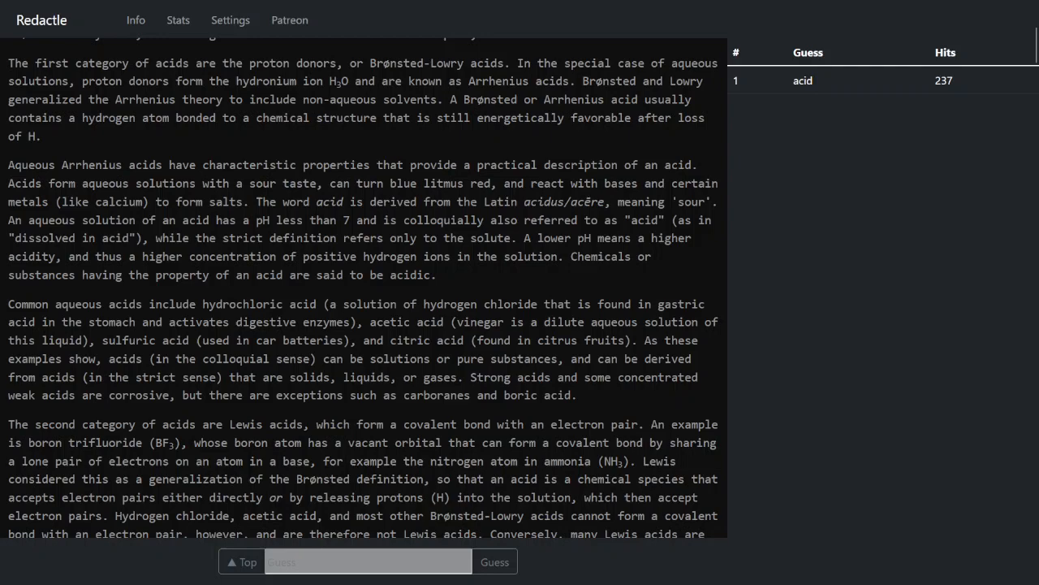
{"action": "scroll", "scroll_direction": "down", "scroll_amount": 3}
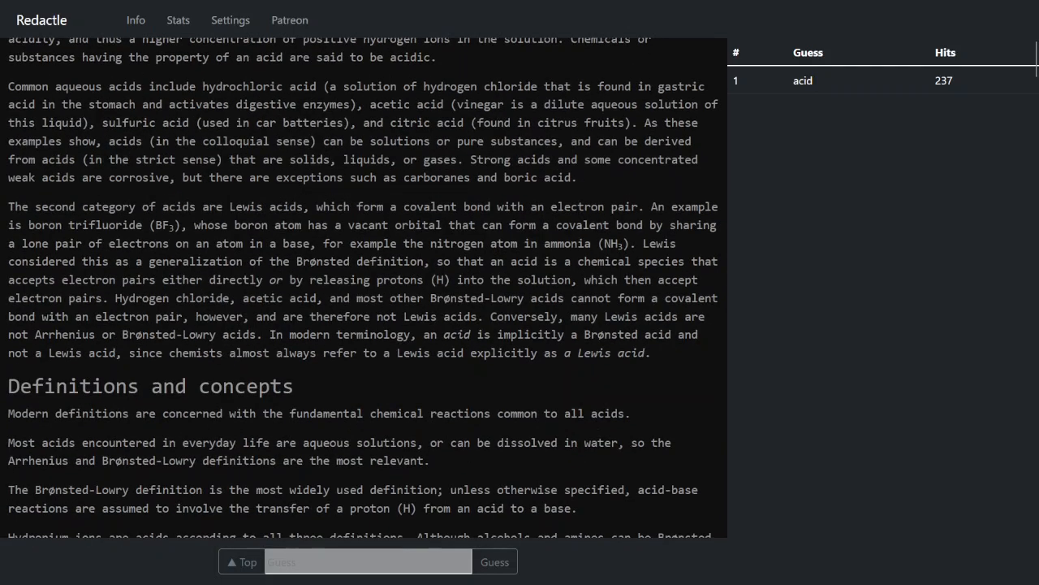
{"action": "scroll", "scroll_direction": "down", "scroll_amount": 3}
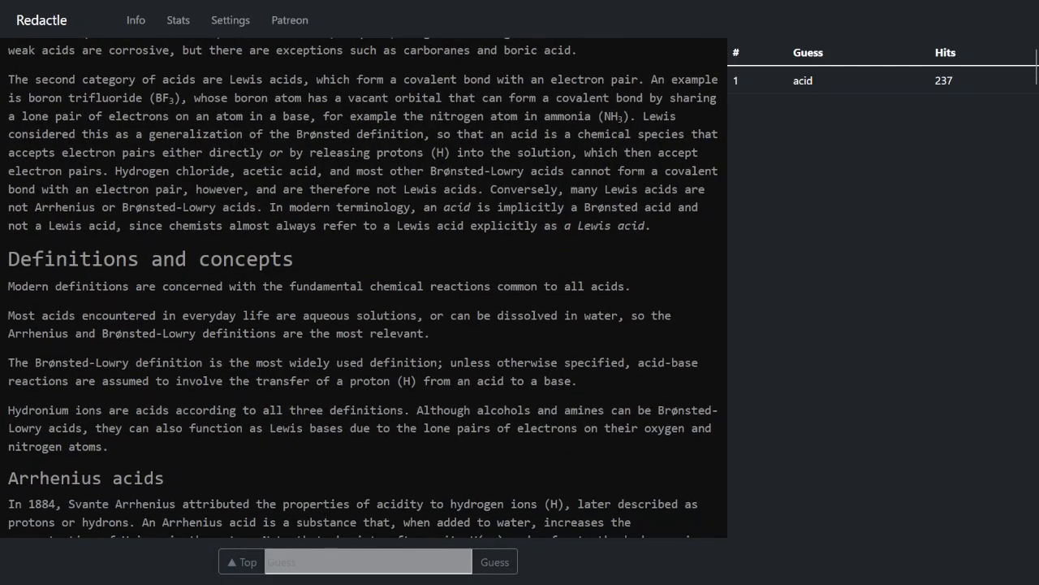
{"action": "scroll", "scroll_direction": "down", "scroll_amount": 3}
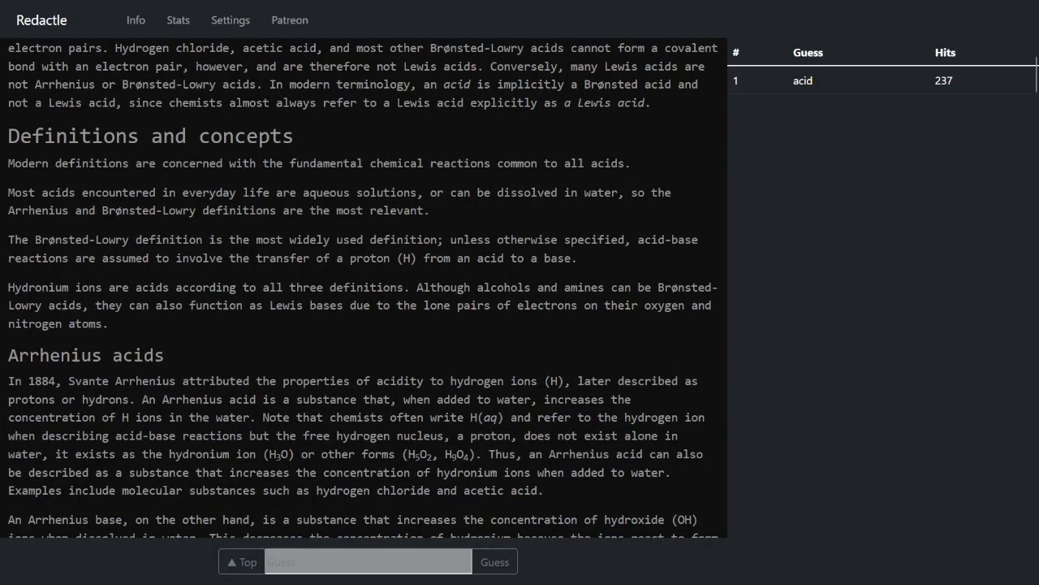
{"action": "scroll", "scroll_direction": "down", "scroll_amount": 3}
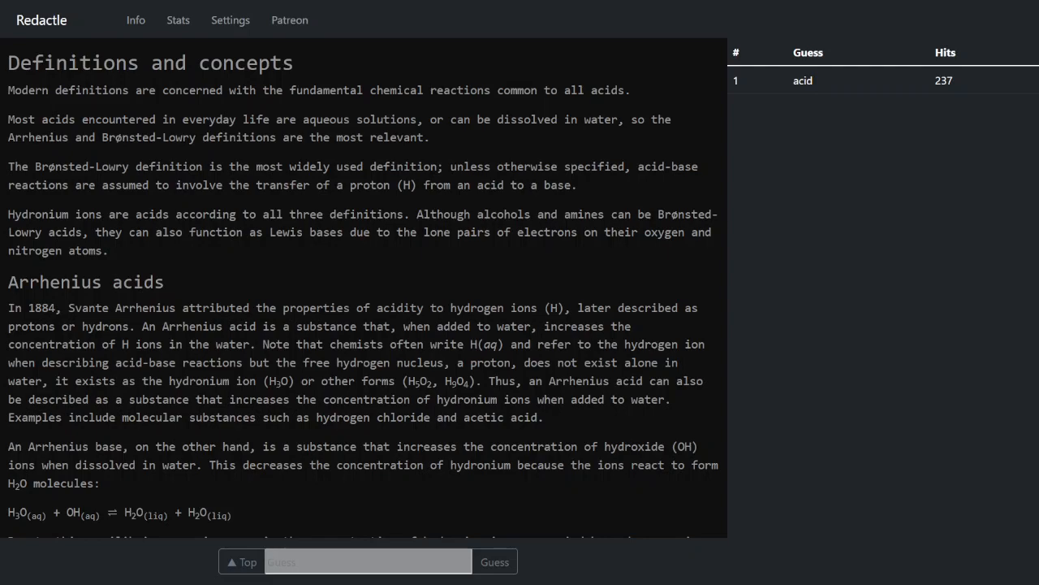
{"action": "scroll", "scroll_direction": "down", "scroll_amount": 3}
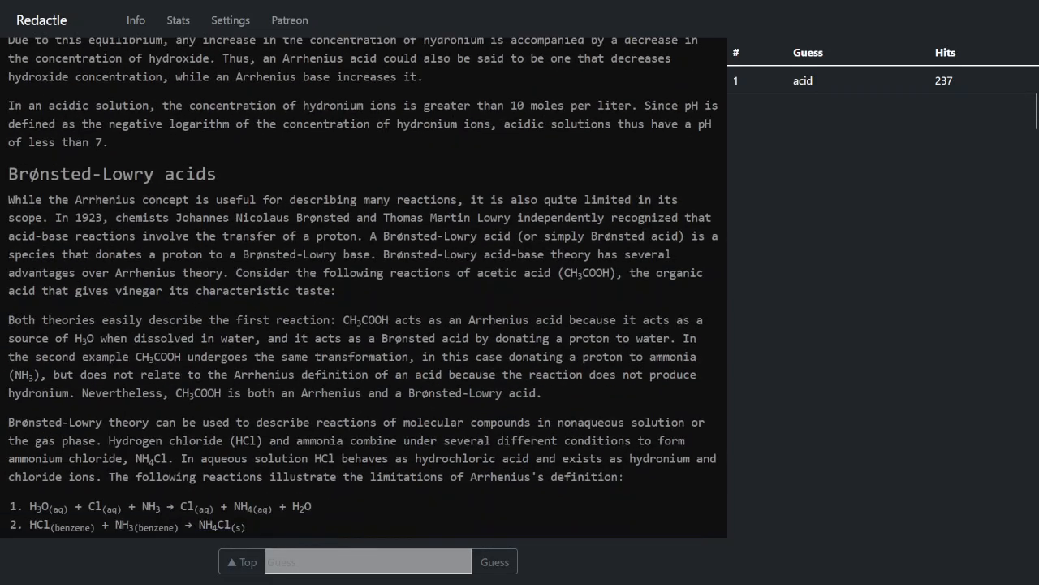
{"action": "scroll", "scroll_direction": "down", "scroll_amount": 3}
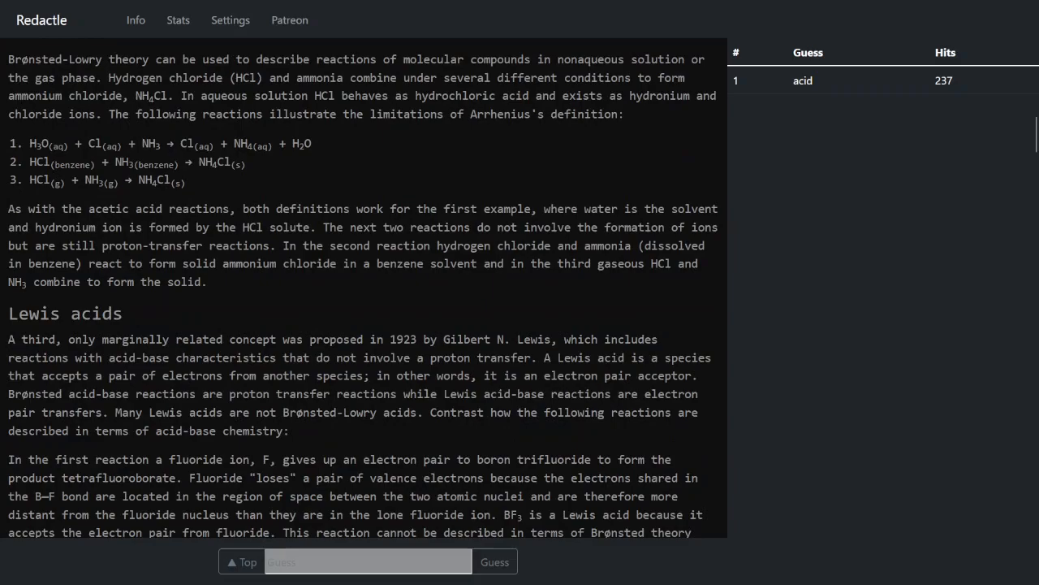
{"action": "scroll", "scroll_direction": "down", "scroll_amount": 3}
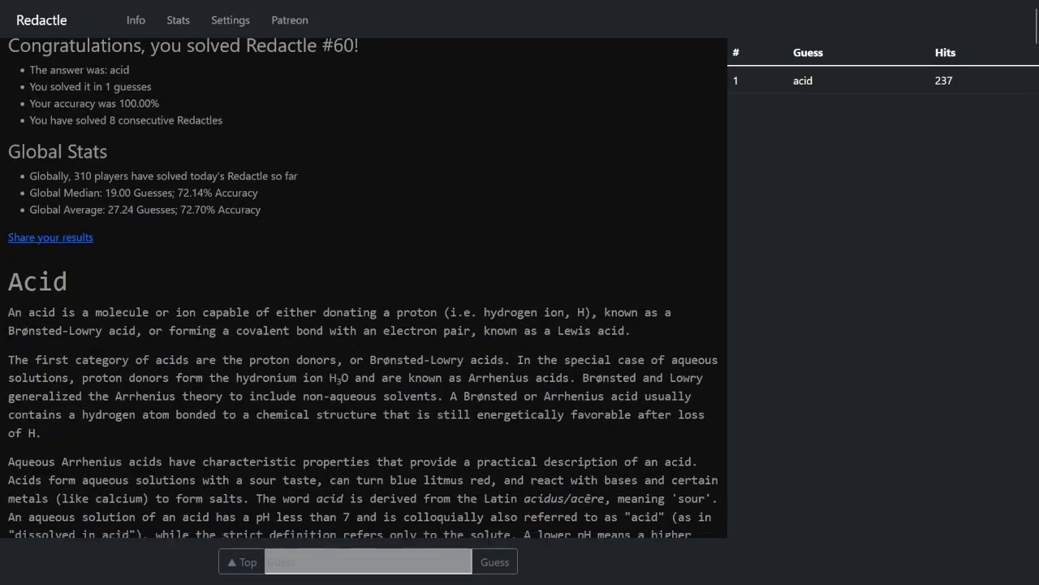
{"action": "scroll", "scroll_direction": "down", "scroll_amount": 3}
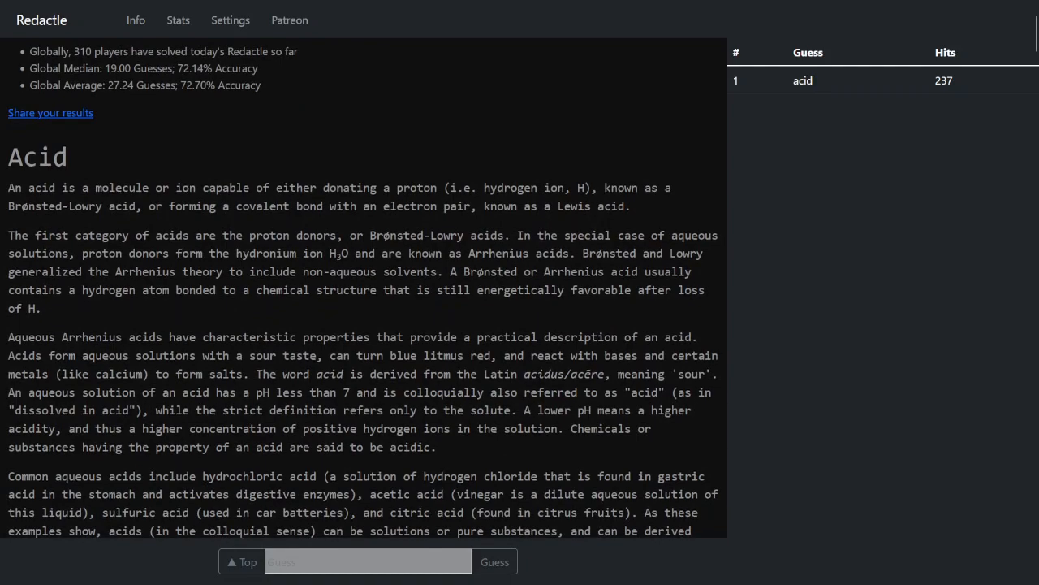
{"action": "scroll", "scroll_direction": "down", "scroll_amount": 3}
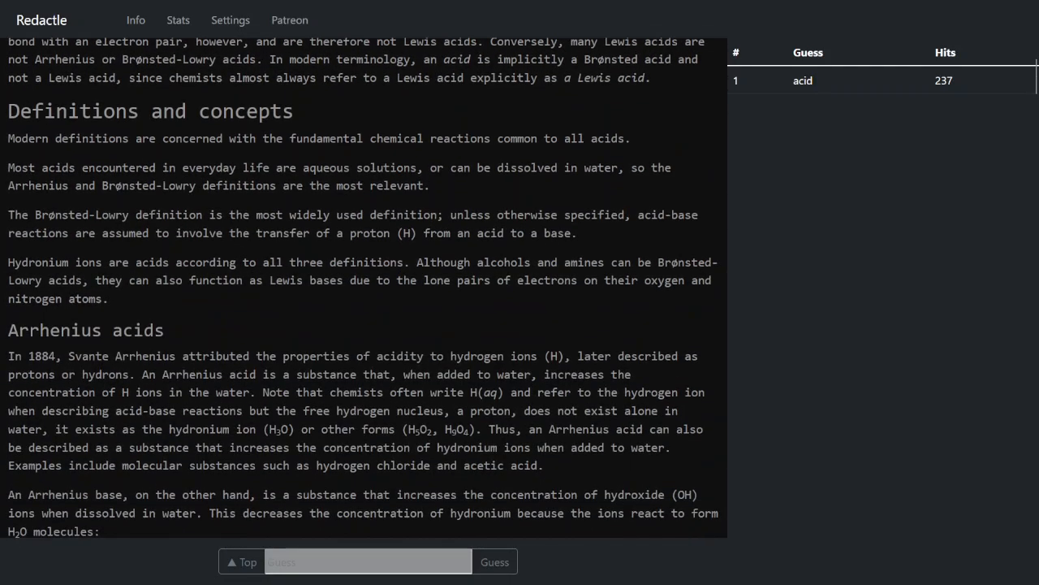
{"action": "scroll", "scroll_direction": "down", "scroll_amount": 3}
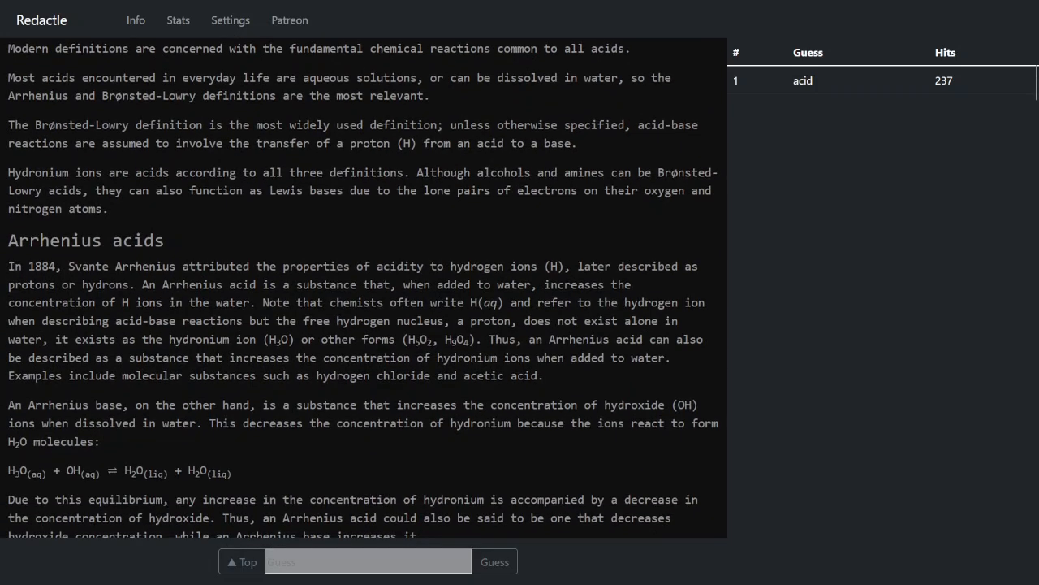
{"action": "scroll", "scroll_direction": "down", "scroll_amount": 3}
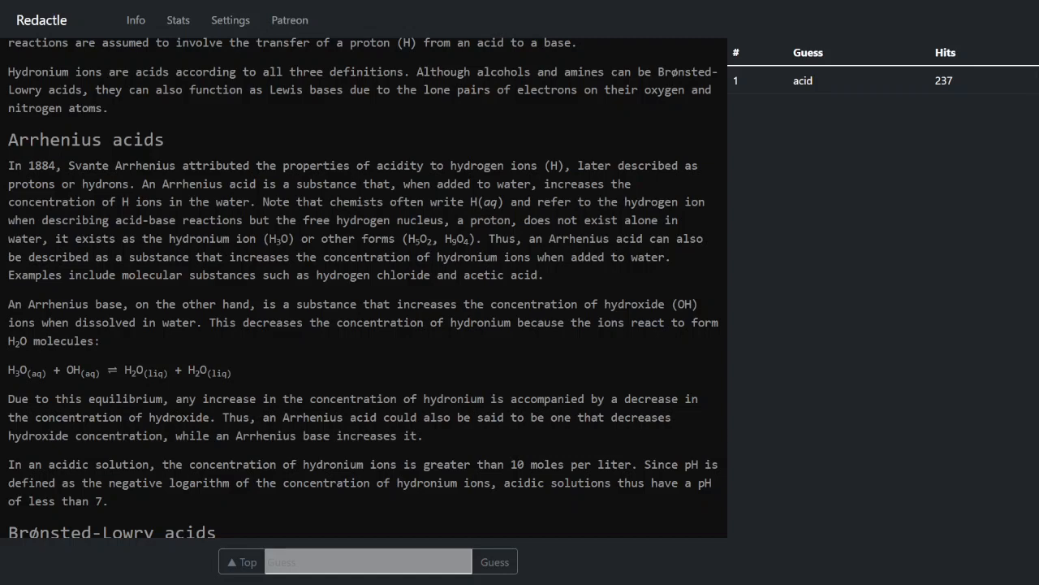
{"action": "scroll", "scroll_direction": "down", "scroll_amount": 3}
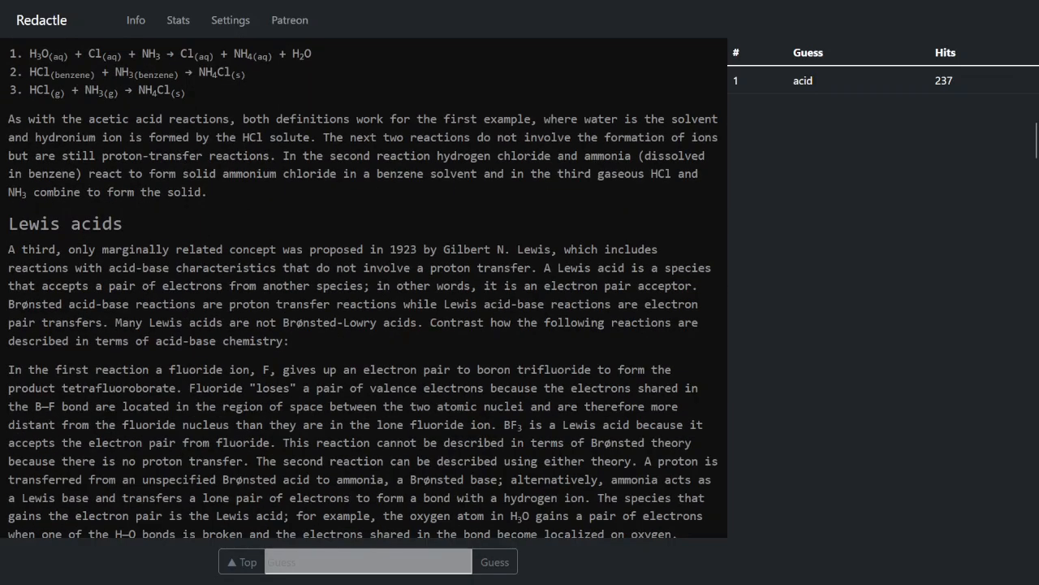
{"action": "scroll", "scroll_direction": "down", "scroll_amount": 3}
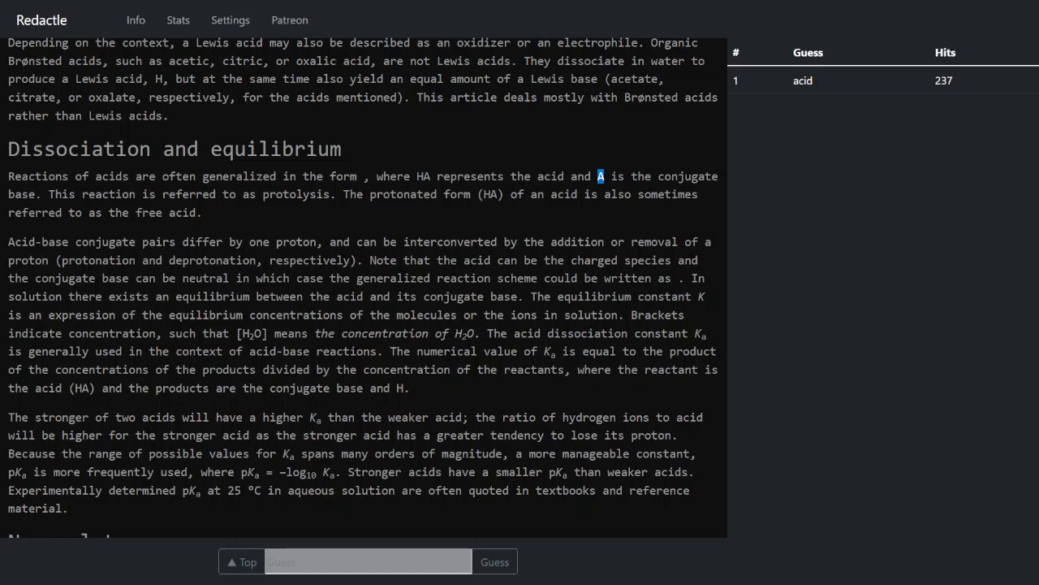
{"action": "scroll", "scroll_direction": "down", "scroll_amount": 3}
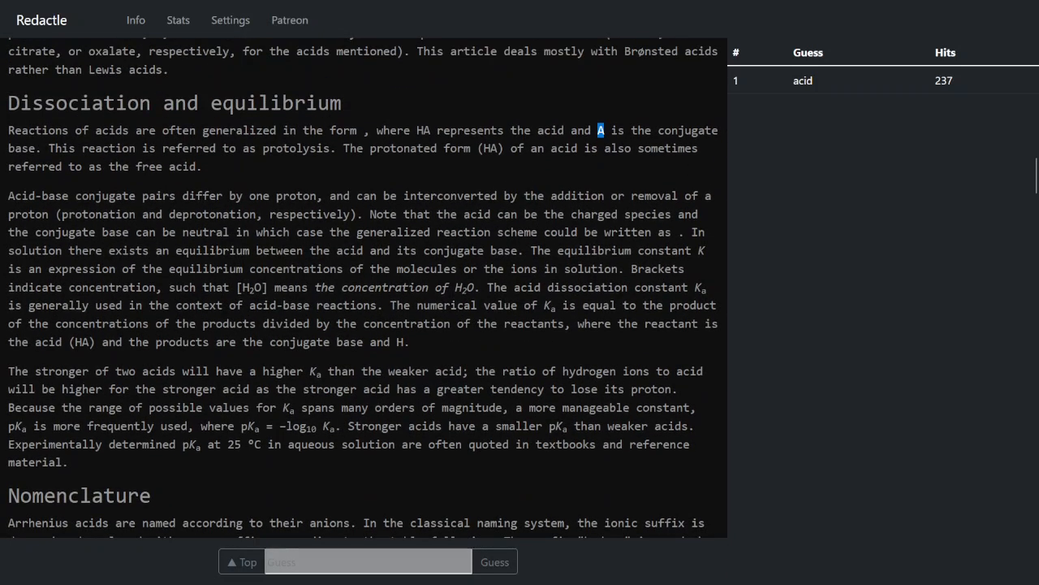
{"action": "scroll", "scroll_direction": "down", "scroll_amount": 3}
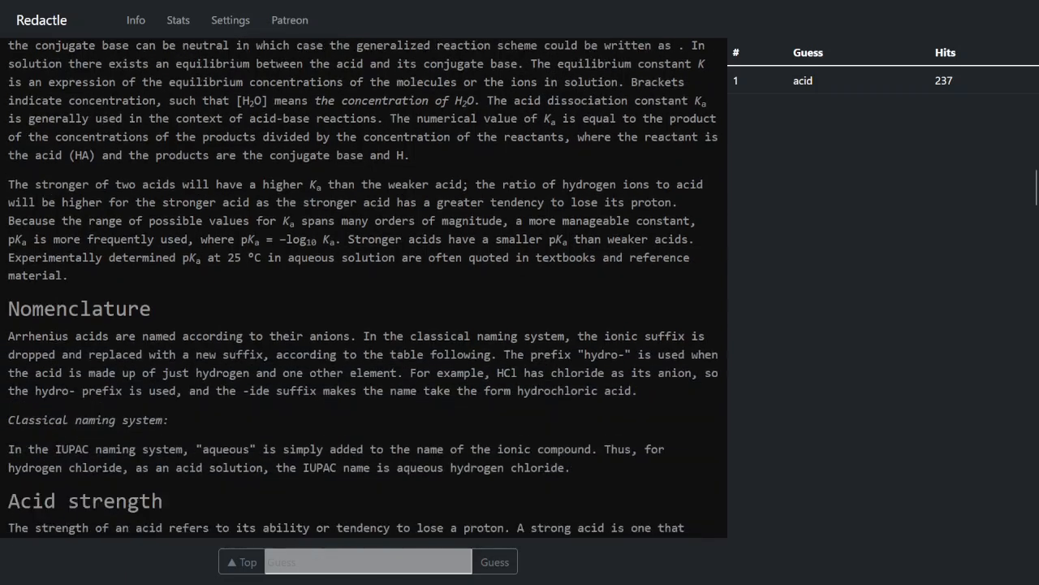
{"action": "scroll", "scroll_direction": "down", "scroll_amount": 3}
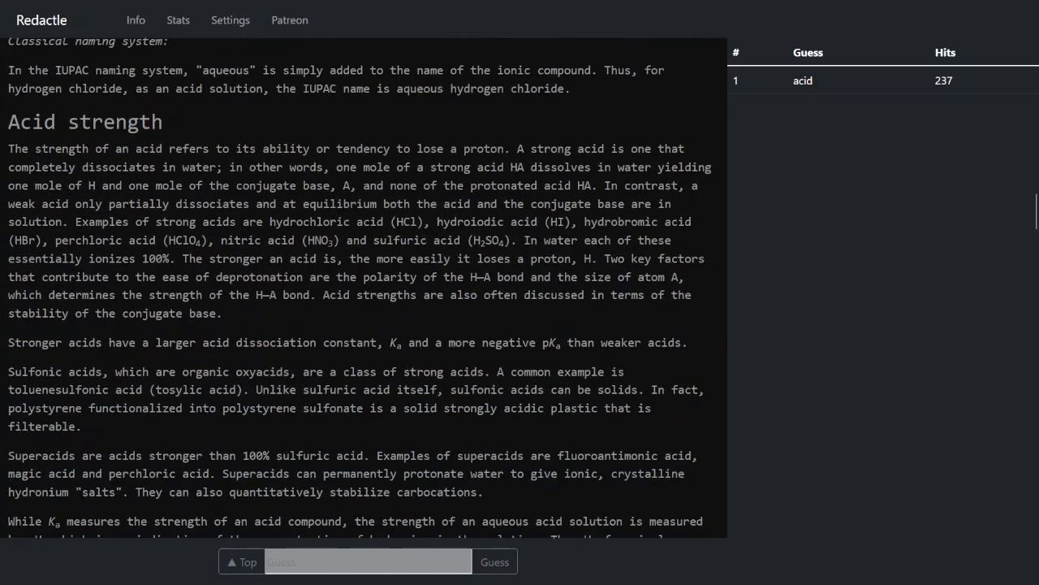
{"action": "scroll", "scroll_direction": "down", "scroll_amount": 3}
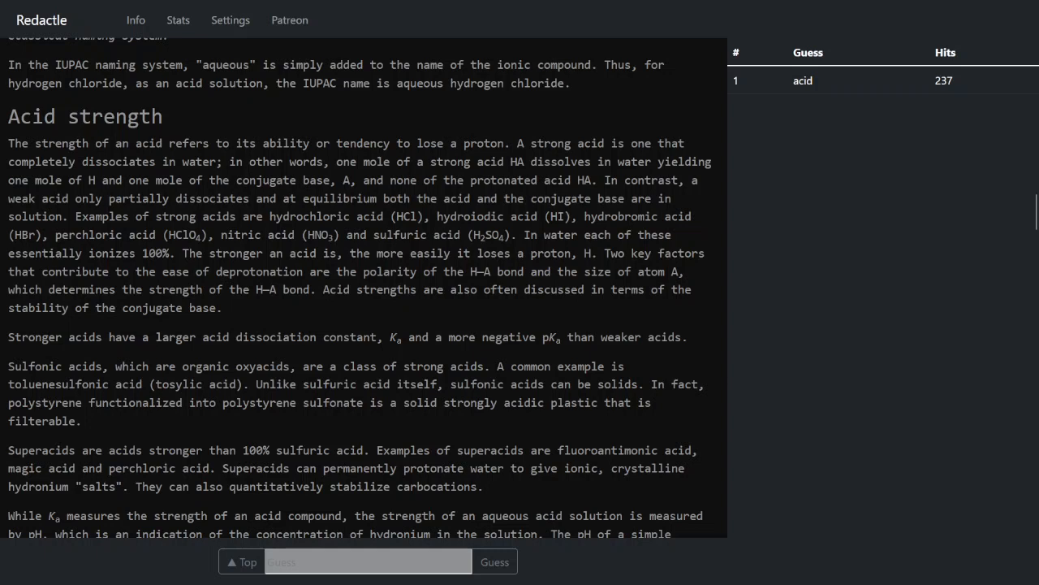
{"action": "double_click", "coordinate": [267, 290]}
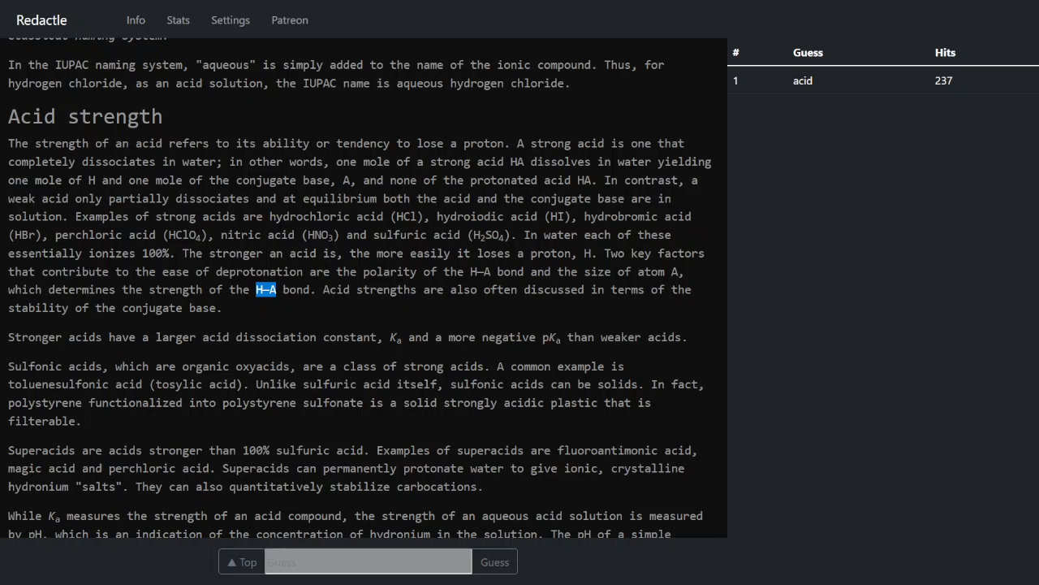
{"action": "scroll", "scroll_direction": "down", "scroll_amount": 3}
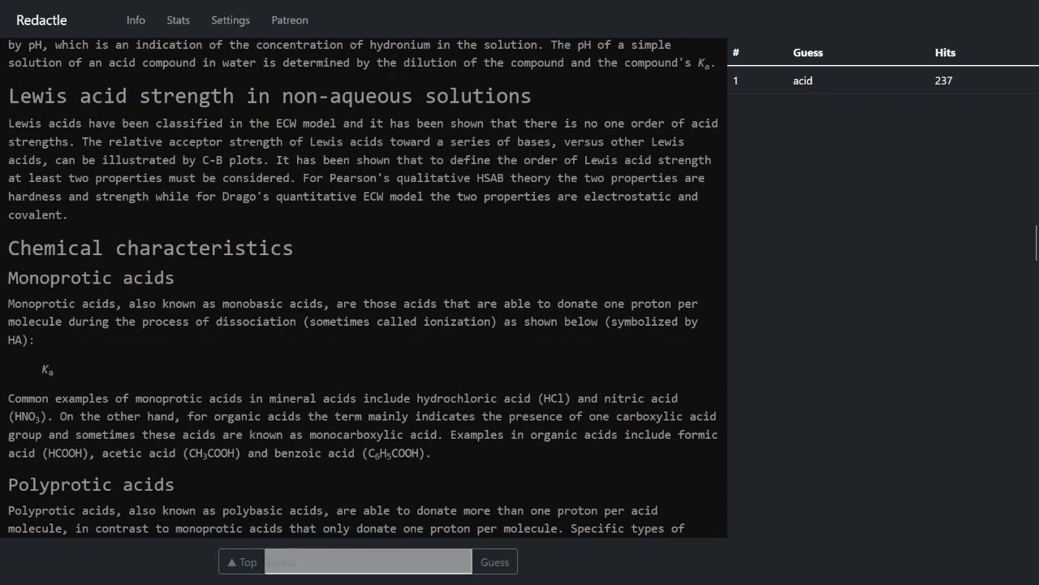
{"action": "scroll", "scroll_direction": "down", "scroll_amount": 3}
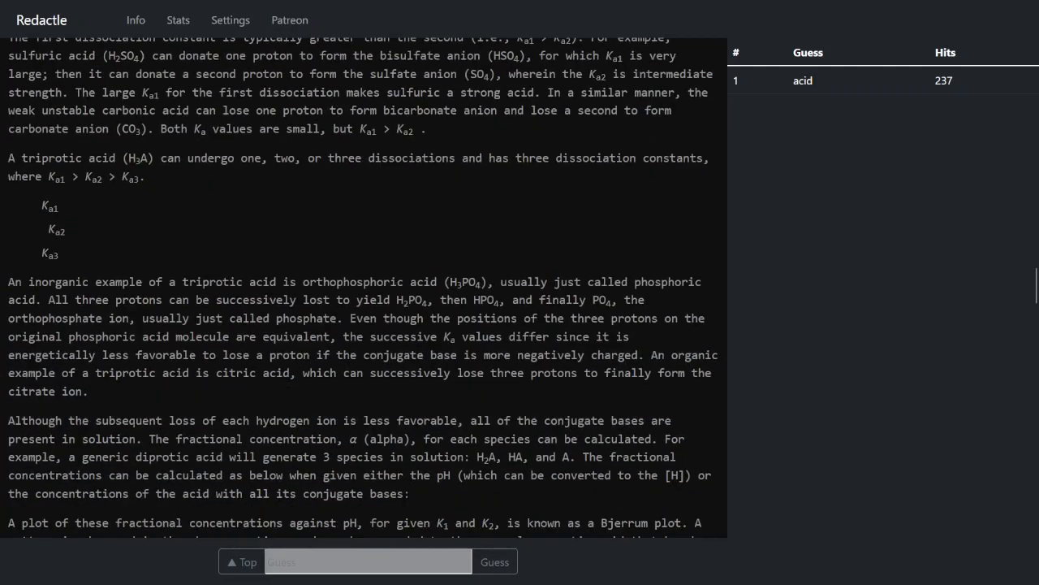
{"action": "scroll", "scroll_direction": "down", "scroll_amount": 3}
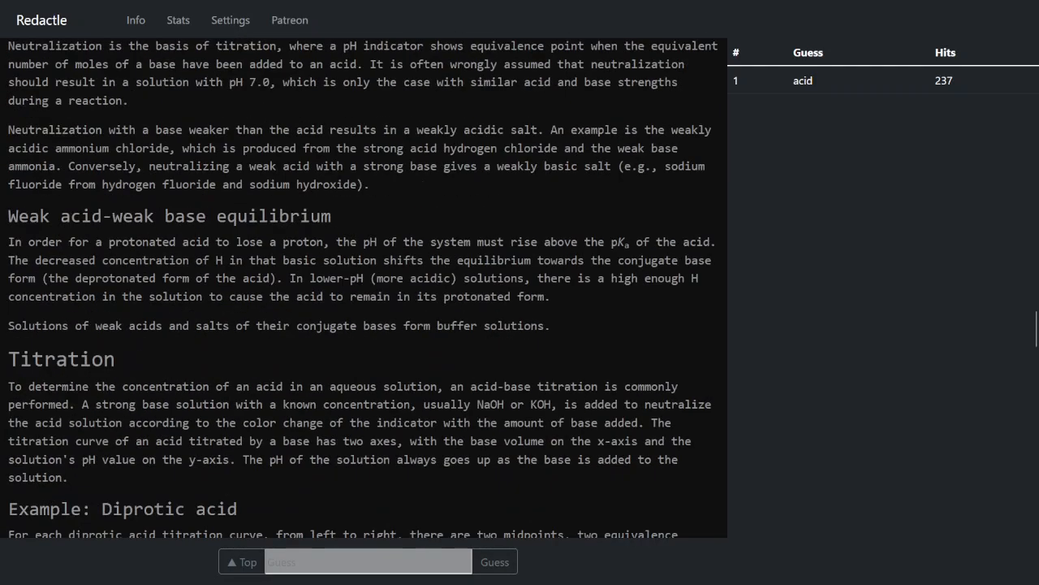
{"action": "scroll", "scroll_direction": "down", "scroll_amount": 3}
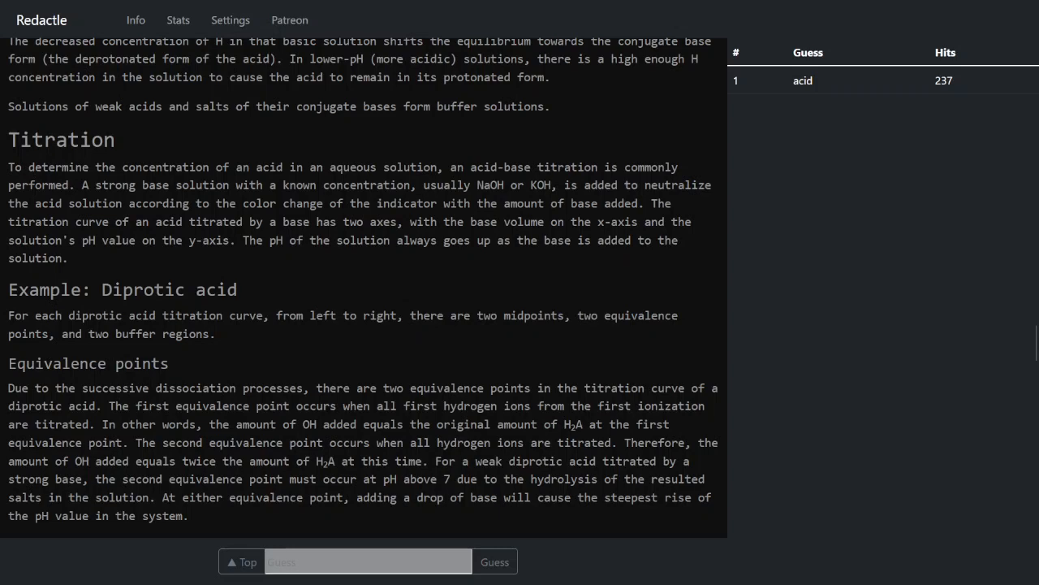
{"action": "scroll", "scroll_direction": "down", "scroll_amount": 3}
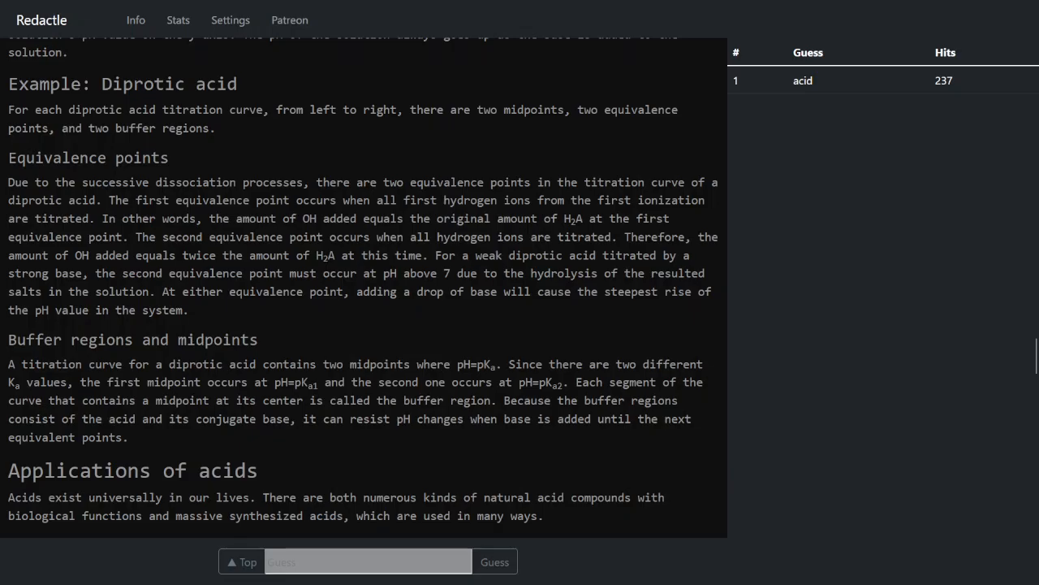
{"action": "scroll", "scroll_direction": "down", "scroll_amount": 3}
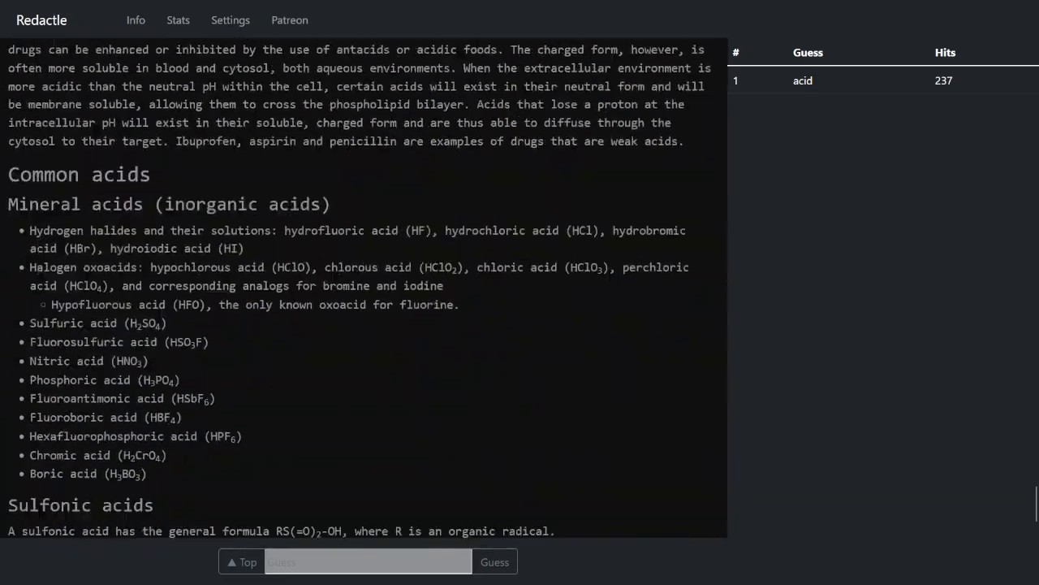
{"action": "scroll", "scroll_direction": "down", "scroll_amount": 3}
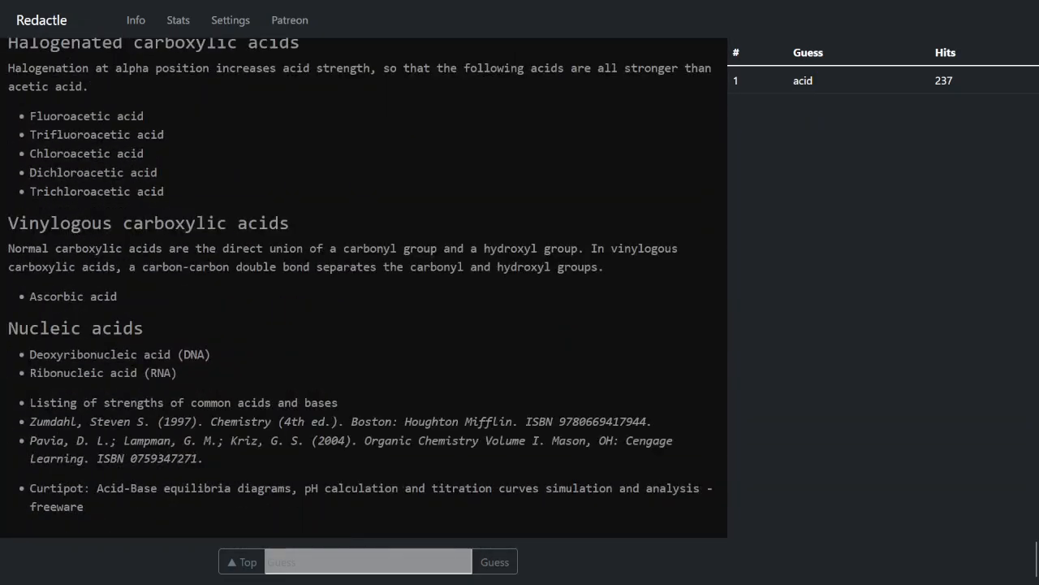
{"action": "scroll", "scroll_direction": "down", "scroll_amount": 3}
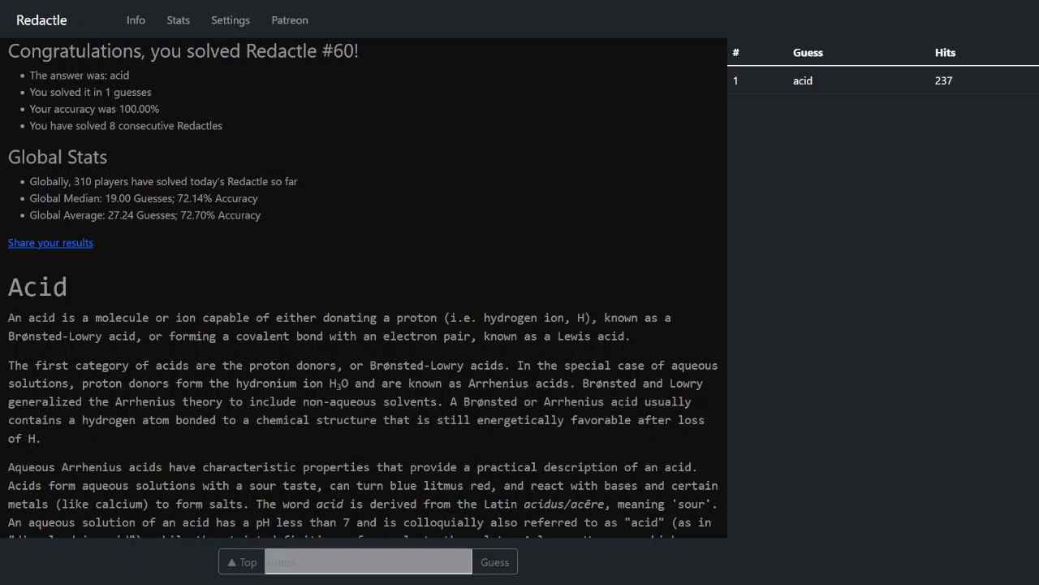
{"action": "scroll", "scroll_direction": "down", "scroll_amount": 3}
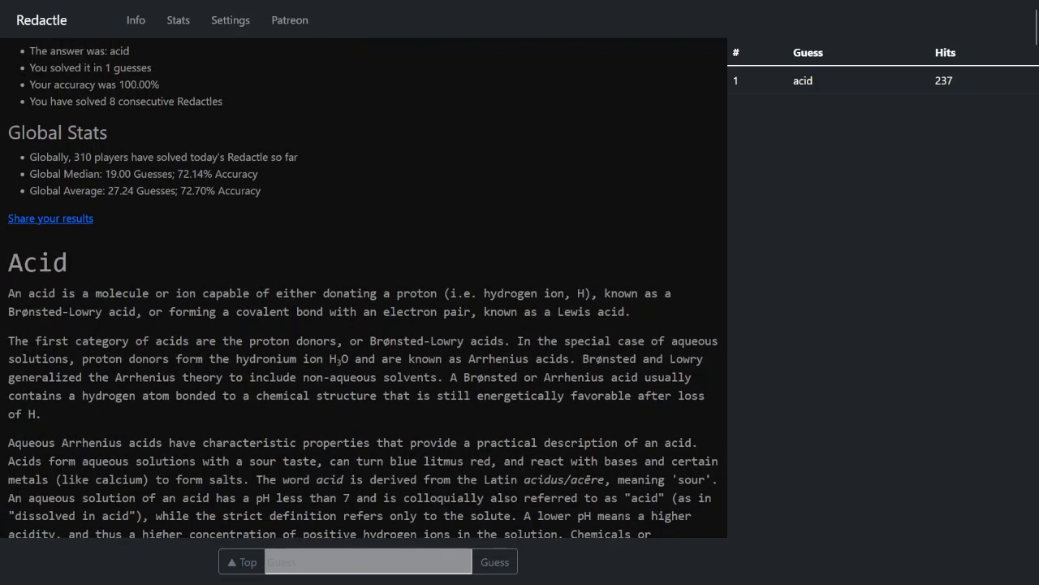
{"action": "scroll", "scroll_direction": "up", "scroll_amount": 3}
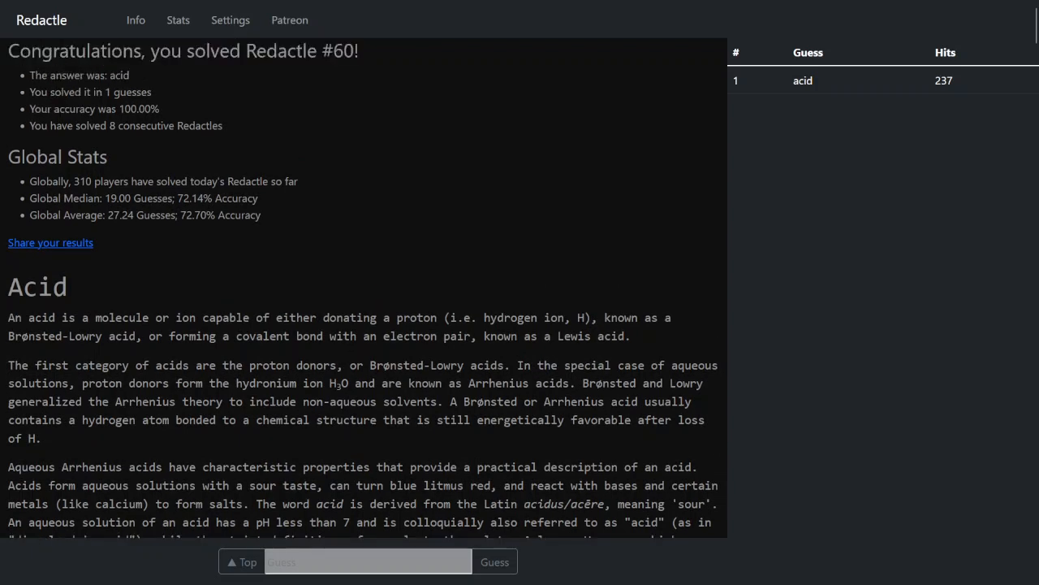